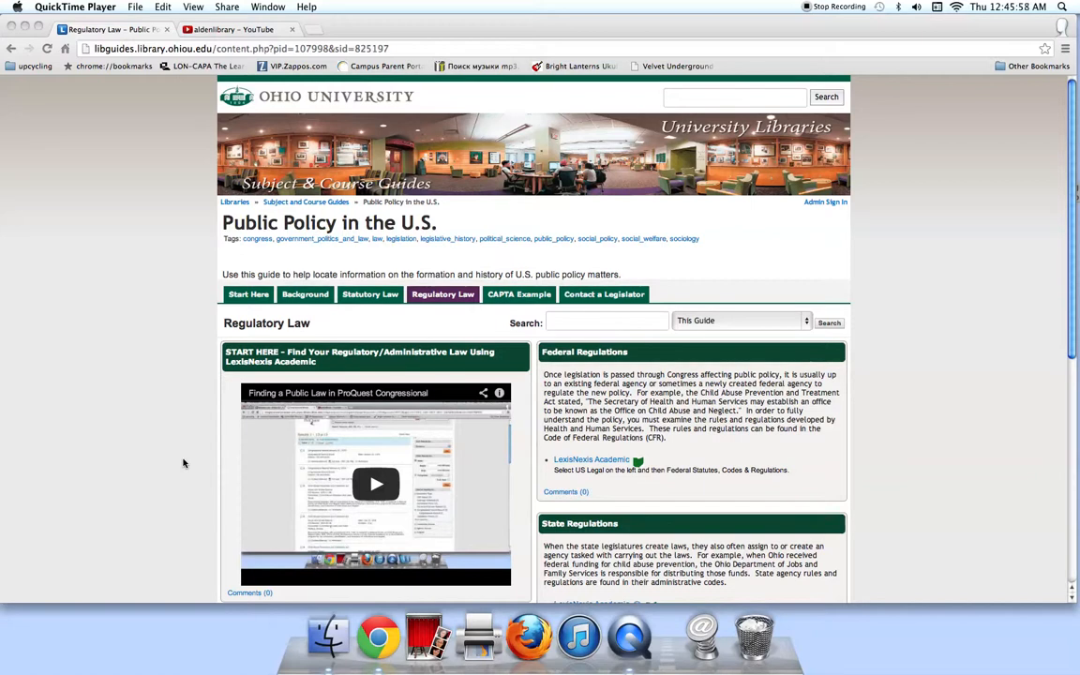
{"action": "mouse_move", "coordinate": [431, 227]}
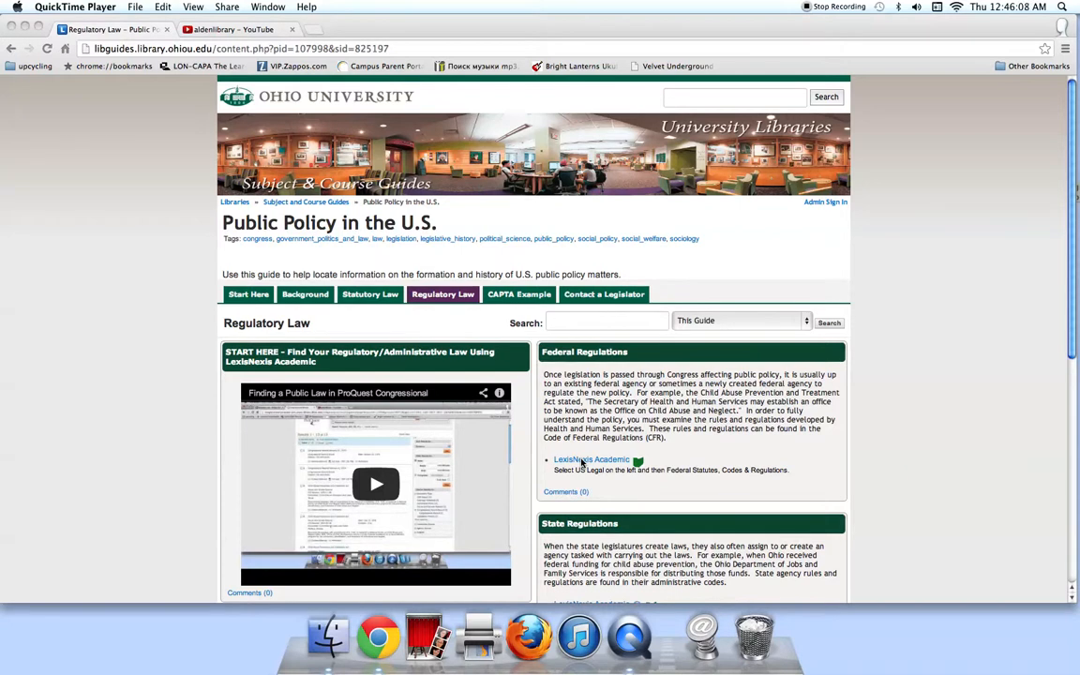
- Open the LexisNexis Academic catalog record from the Federal Regulations box of the Regulatory Law guide
{"action": "left_click", "coordinate": [379, 638]}
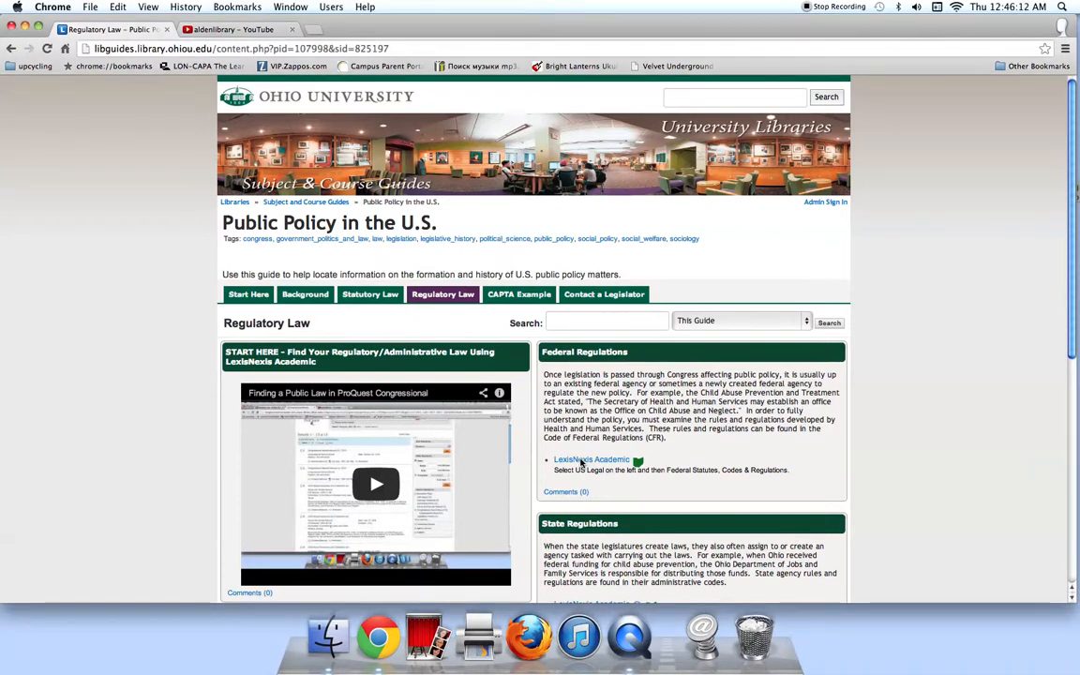
{"action": "left_click", "coordinate": [593, 459]}
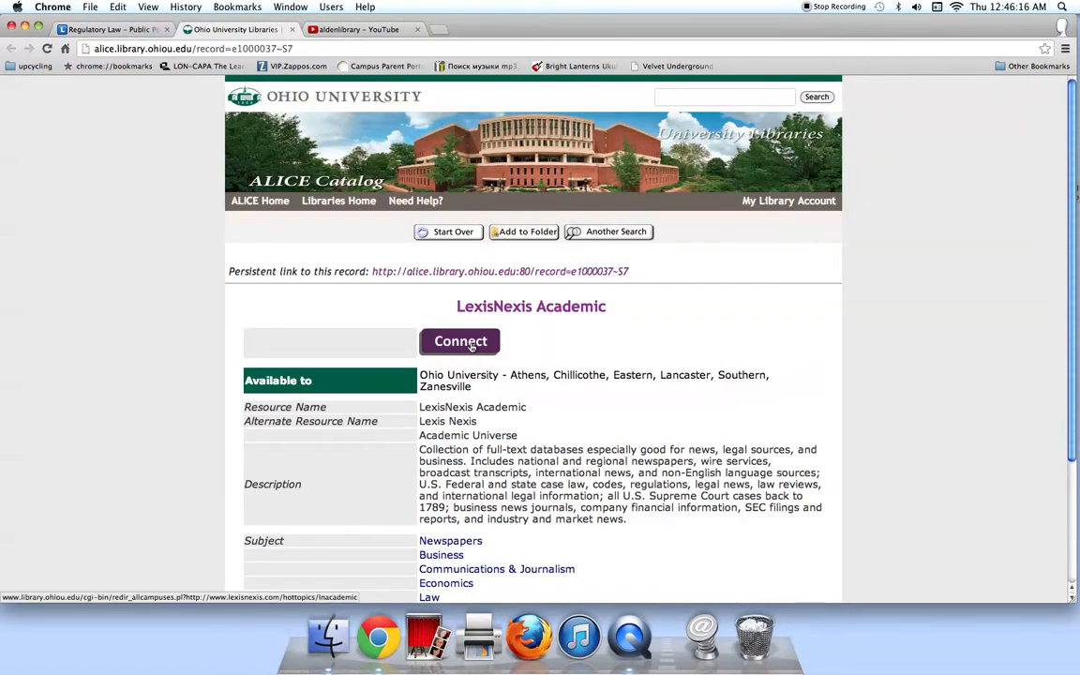
- Connect to the LexisNexis Academic database from its ALICE catalog record
{"action": "left_click", "coordinate": [461, 342]}
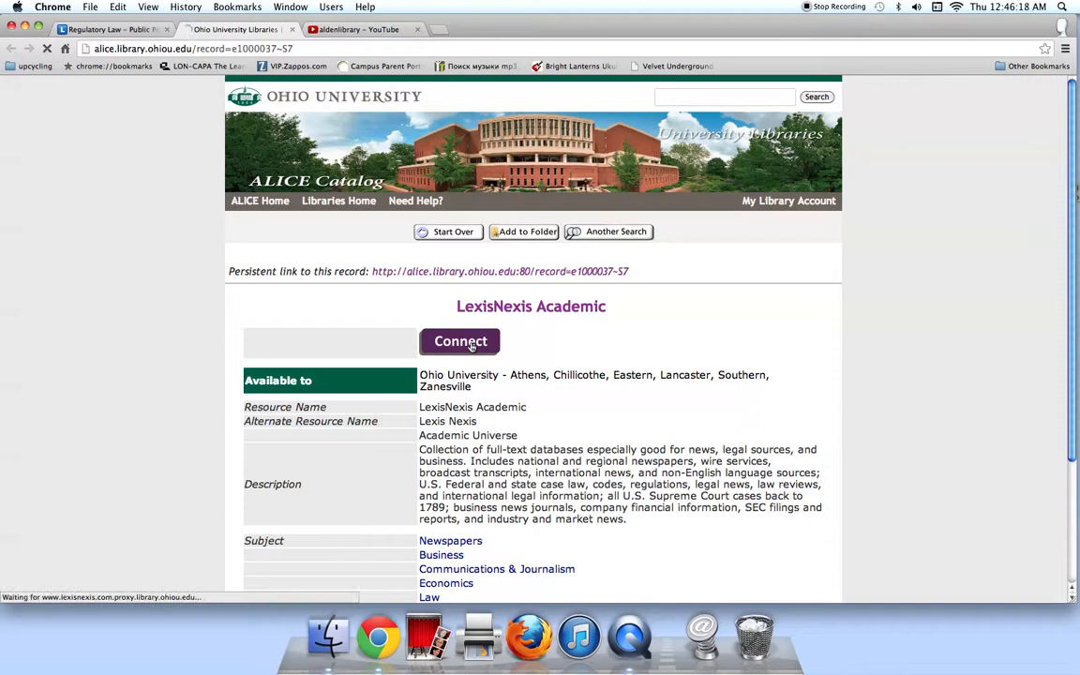
{"action": "left_click", "coordinate": [462, 341]}
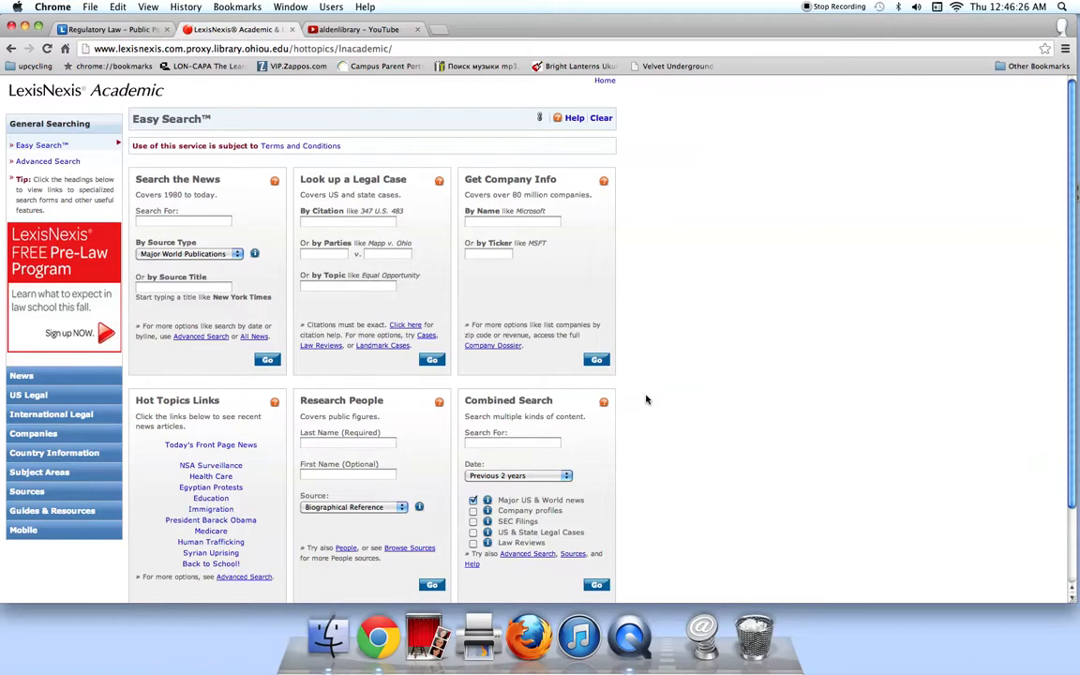
{"action": "mouse_move", "coordinate": [30, 401]}
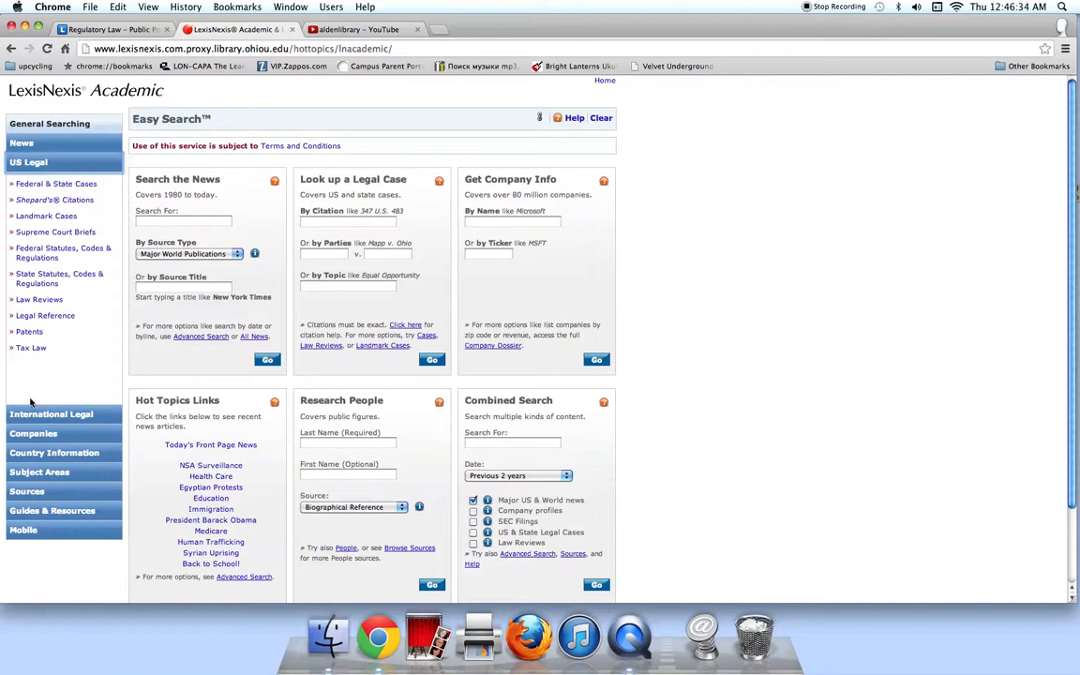
{"action": "mouse_move", "coordinate": [64, 254]}
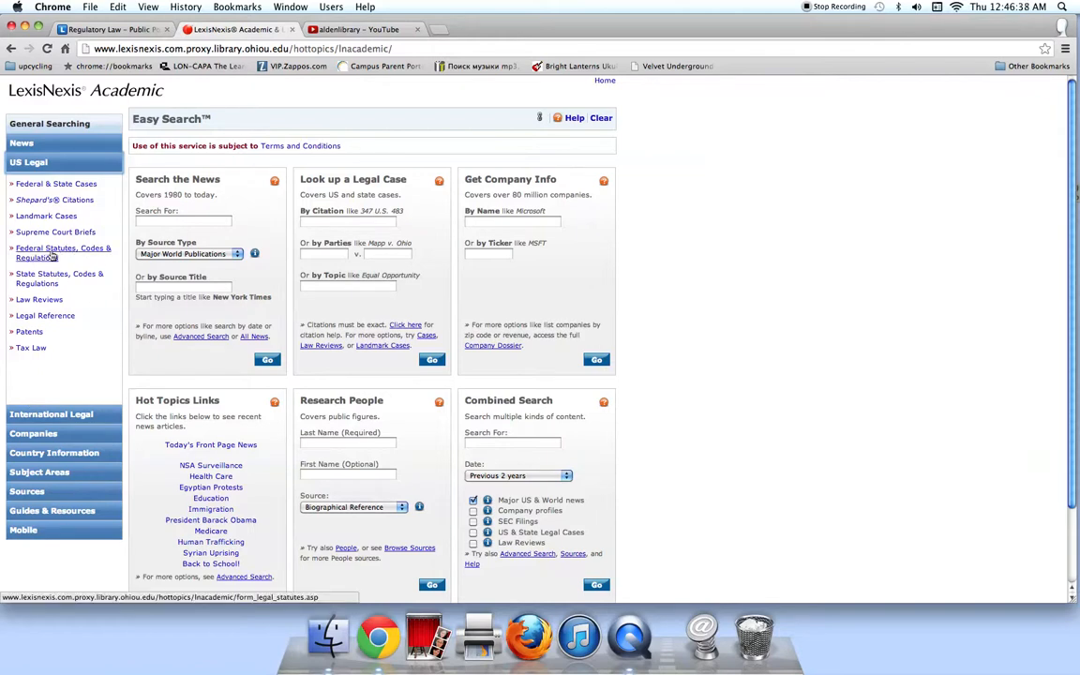
- Choose the Federal Statutes, Codes & Regulations search with CFR as the only source instead of USCS
{"action": "left_click", "coordinate": [64, 251]}
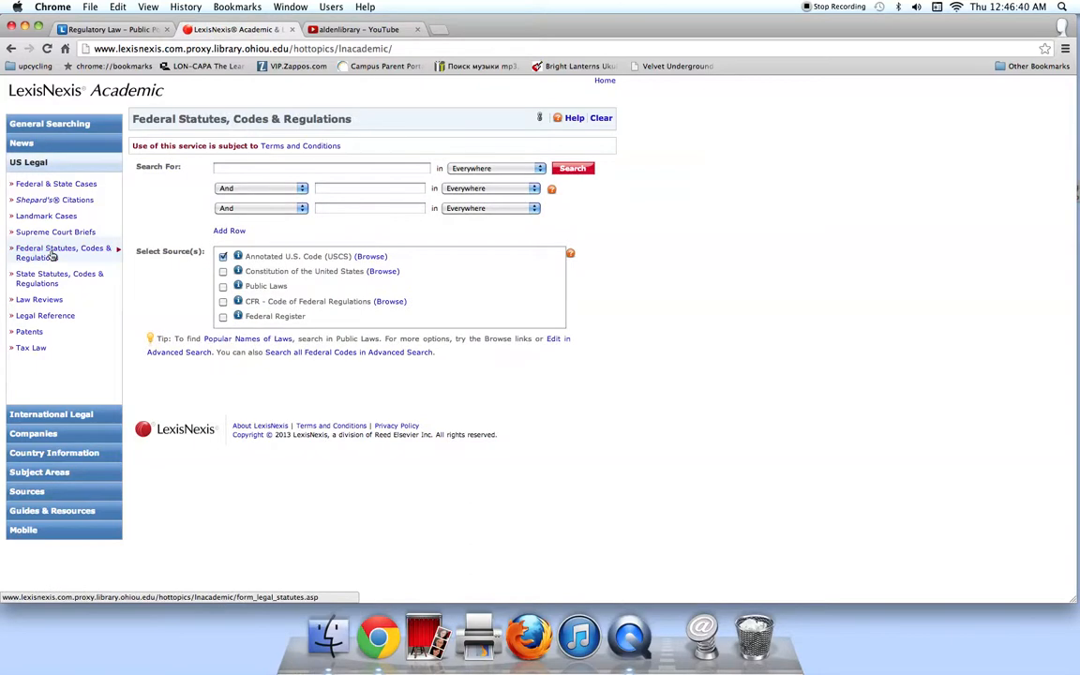
{"action": "mouse_move", "coordinate": [175, 263]}
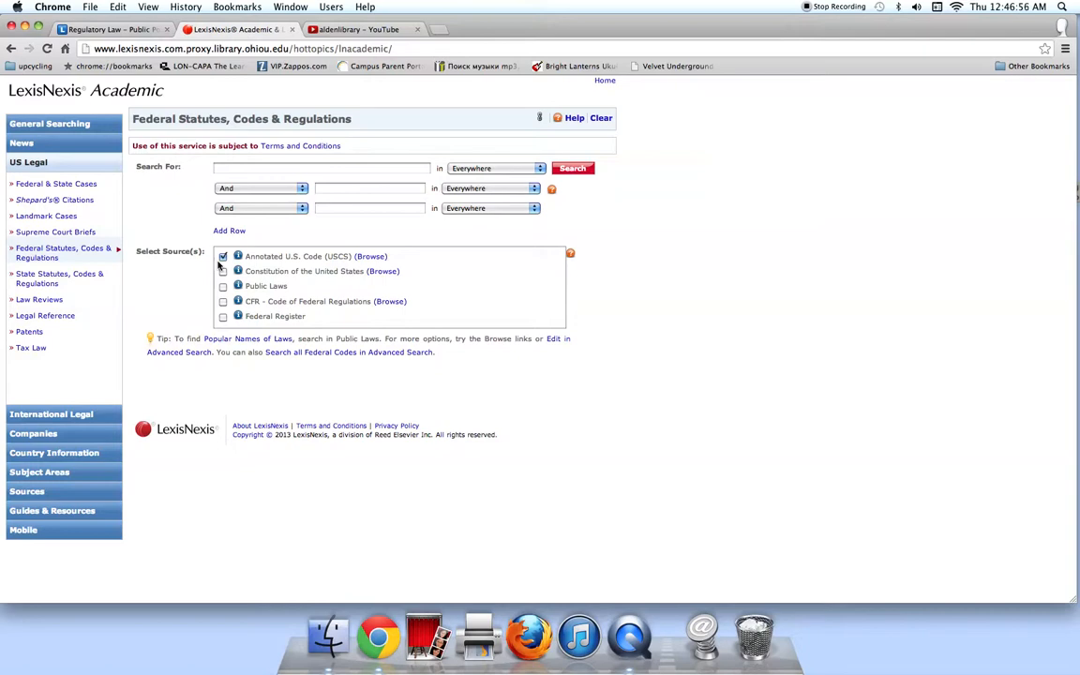
{"action": "left_click", "coordinate": [223, 255]}
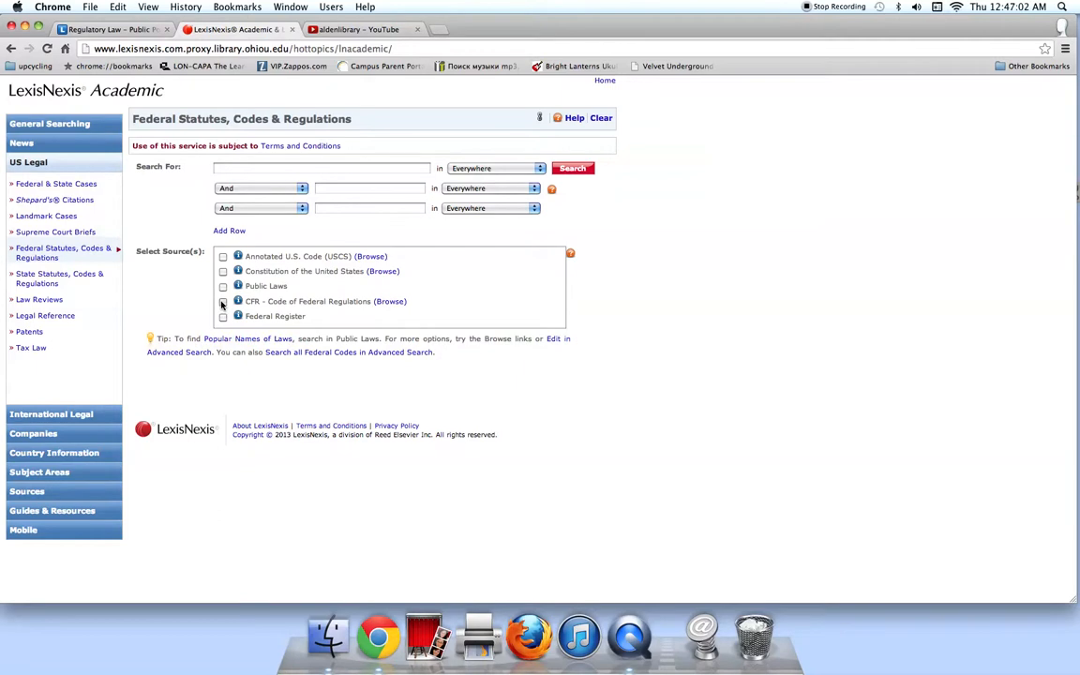
{"action": "left_click", "coordinate": [223, 300]}
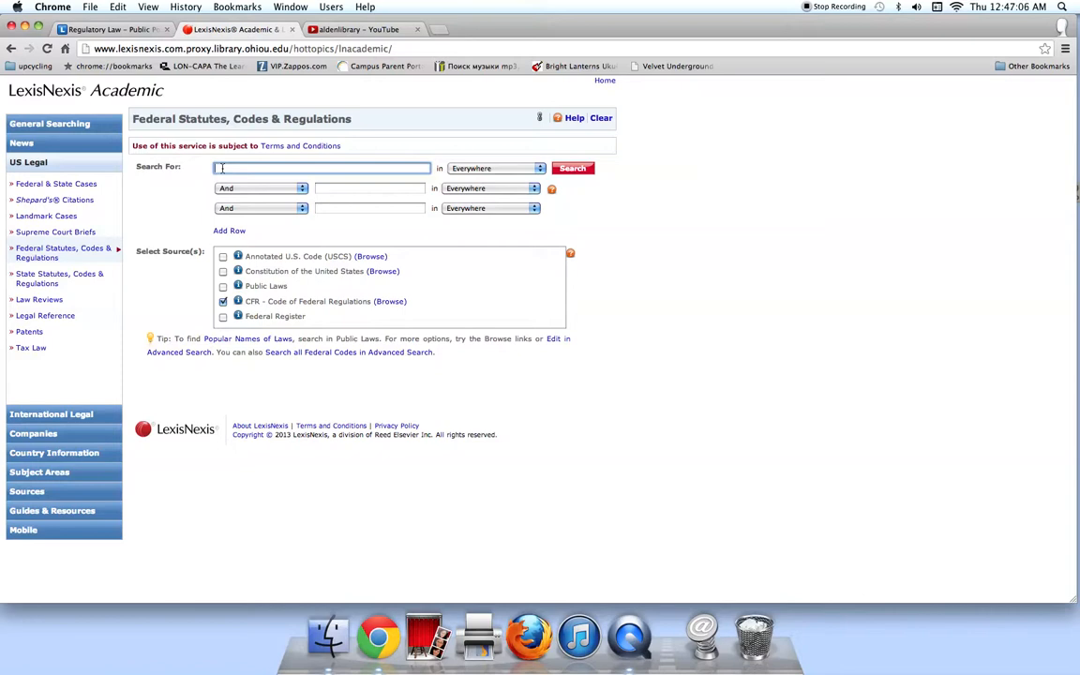
- Search the CFR for the quoted phrase "child abuse prevention"
{"action": "type", "text": "\"ch"}
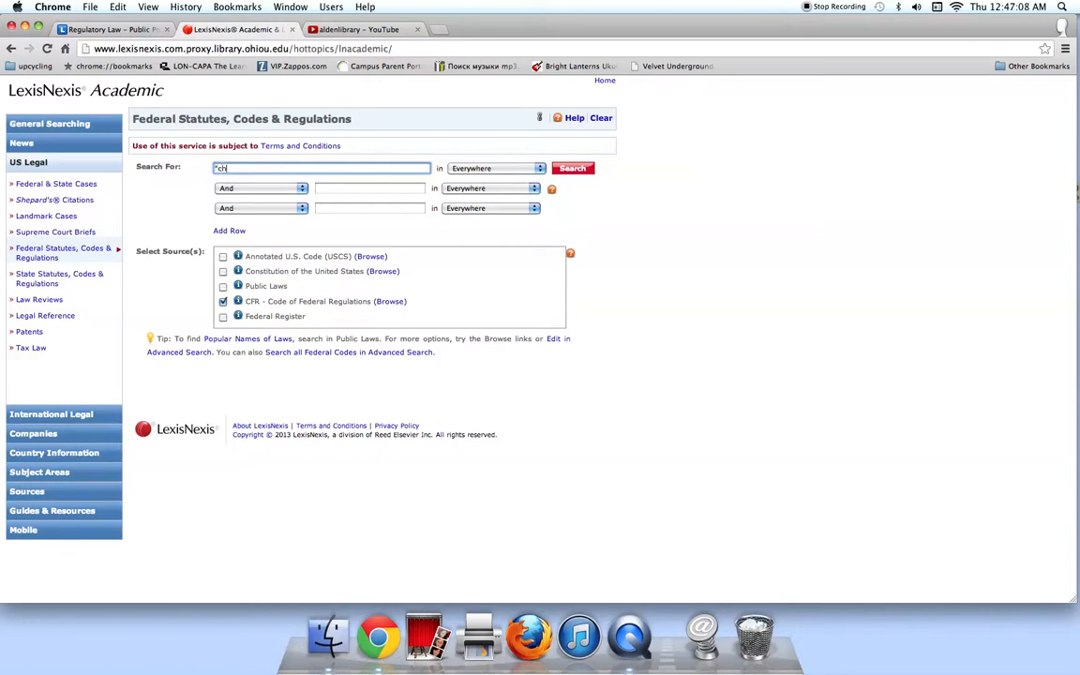
{"action": "type", "text": "ild abuse"}
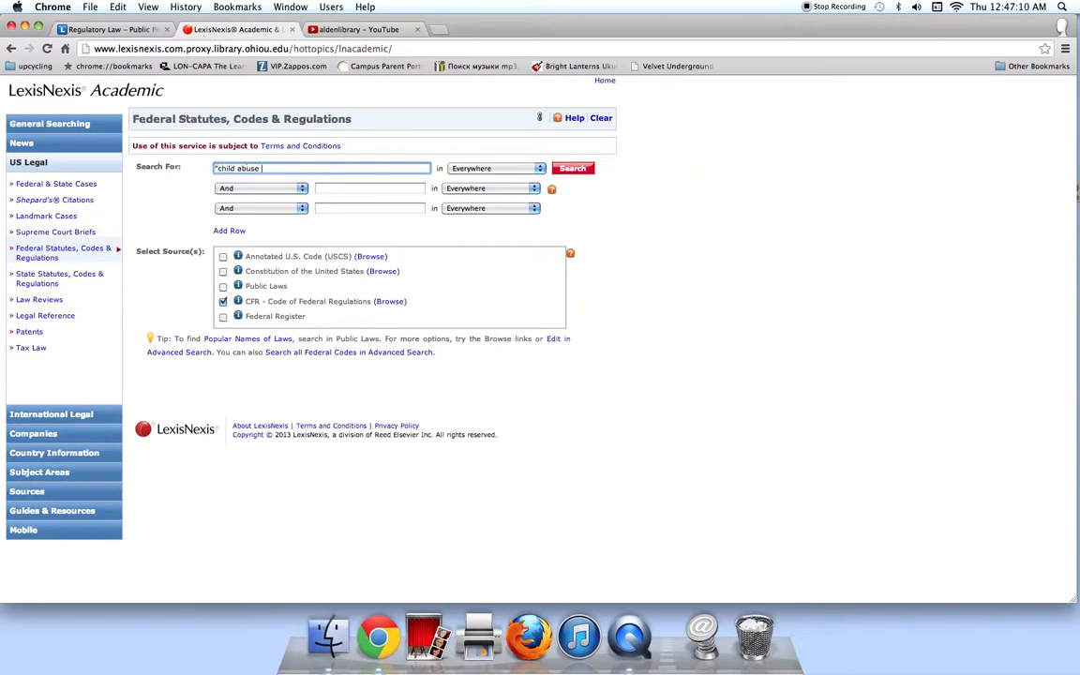
{"action": "type", "text": "prevention"}
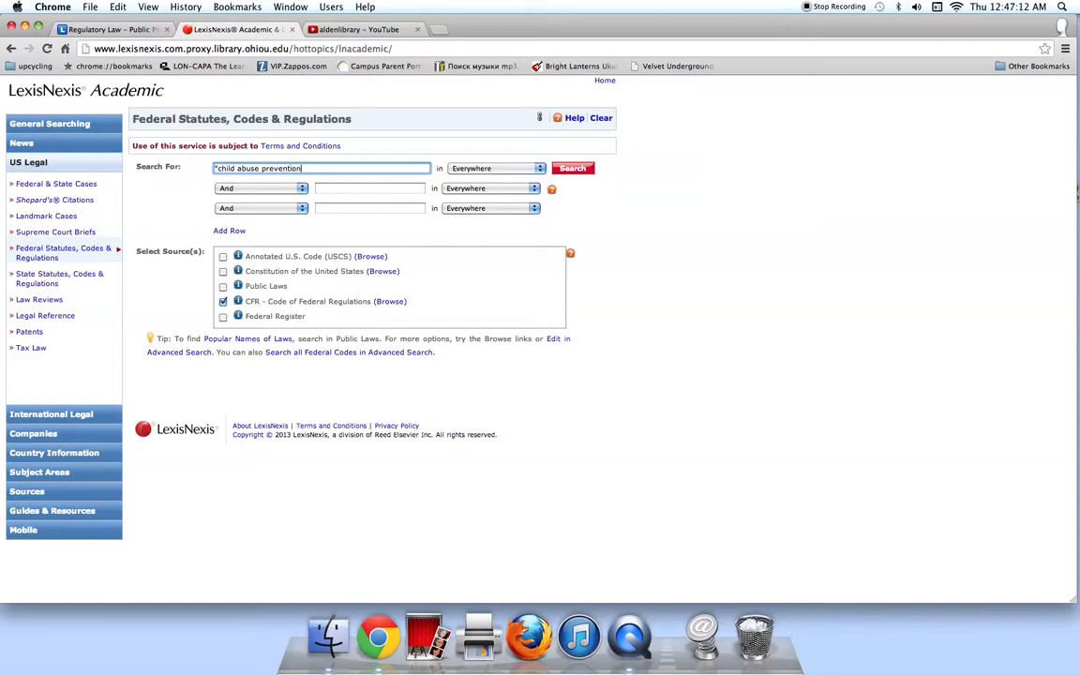
{"action": "type", "text": "\""}
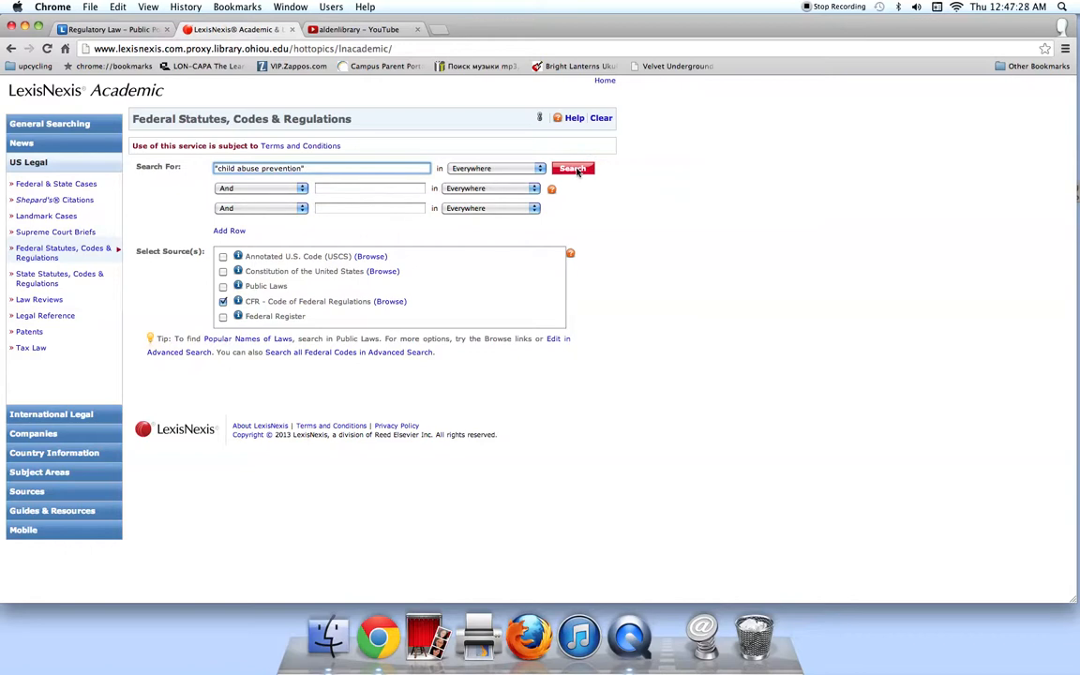
{"action": "left_click", "coordinate": [572, 169]}
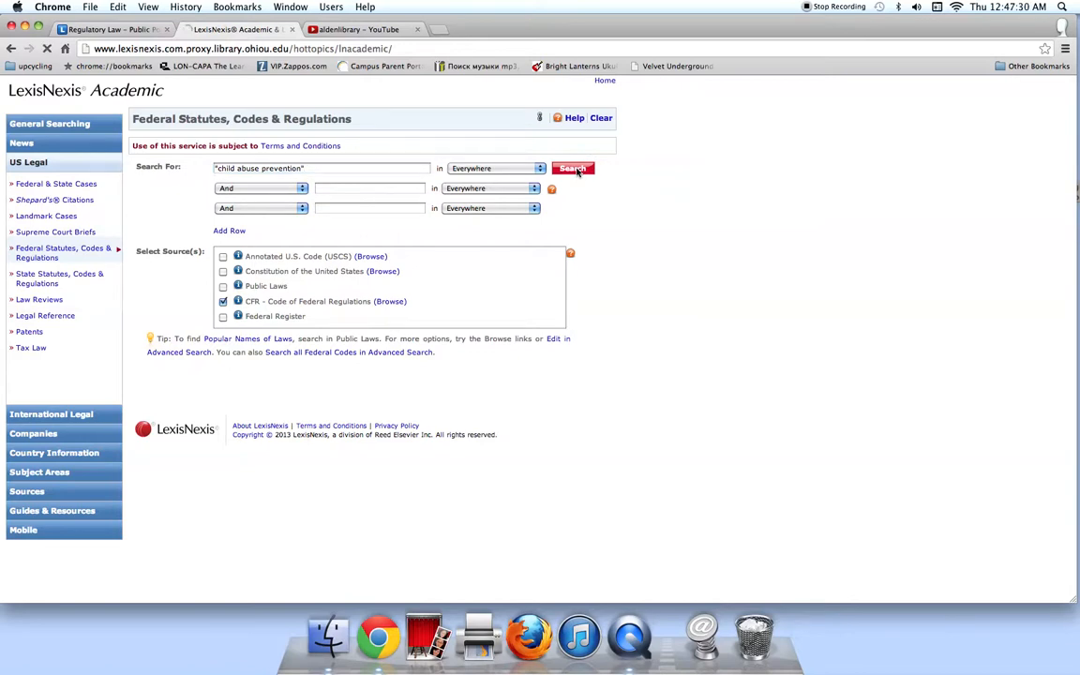
{"action": "left_click", "coordinate": [572, 169]}
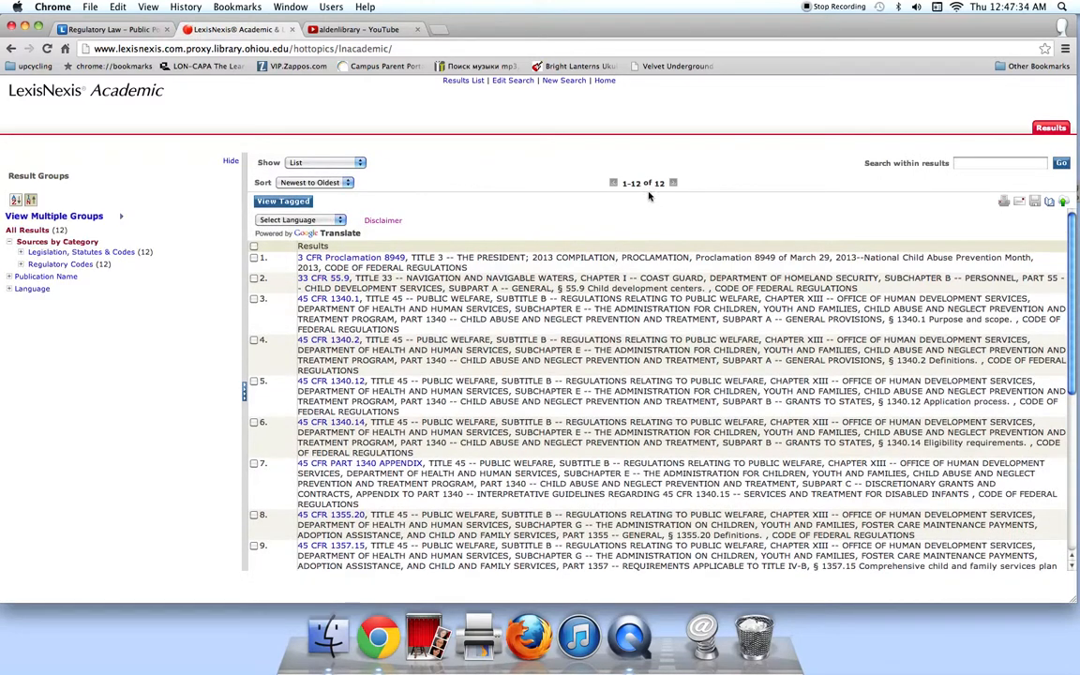
{"action": "mouse_move", "coordinate": [647, 192]}
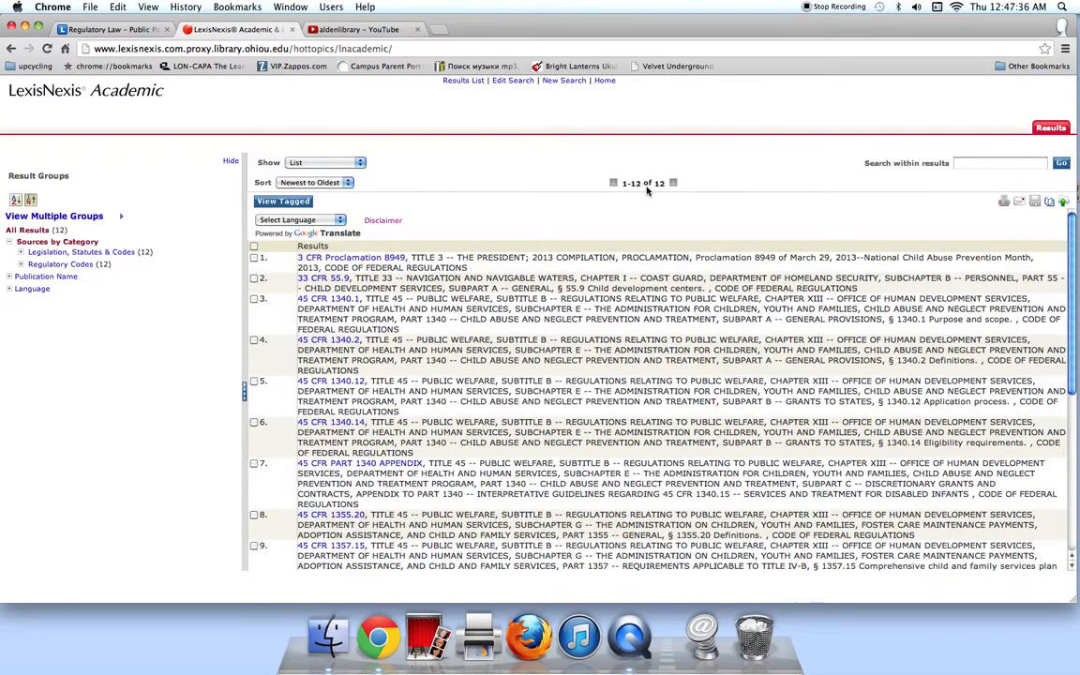
{"action": "mouse_move", "coordinate": [392, 195]}
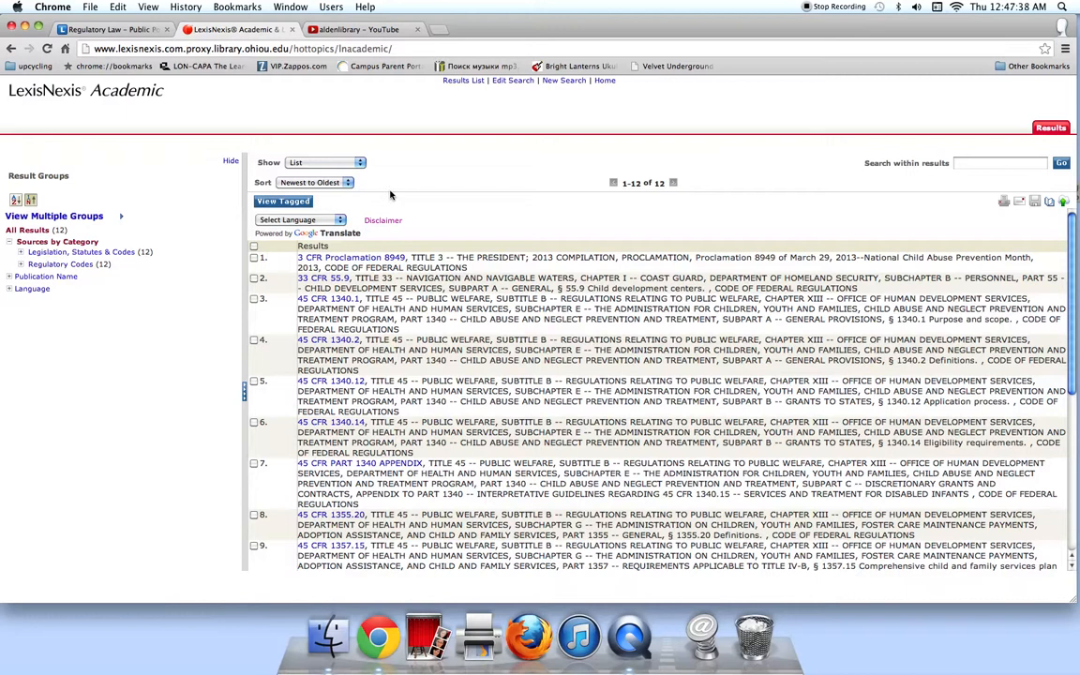
{"action": "mouse_move", "coordinate": [351, 189]}
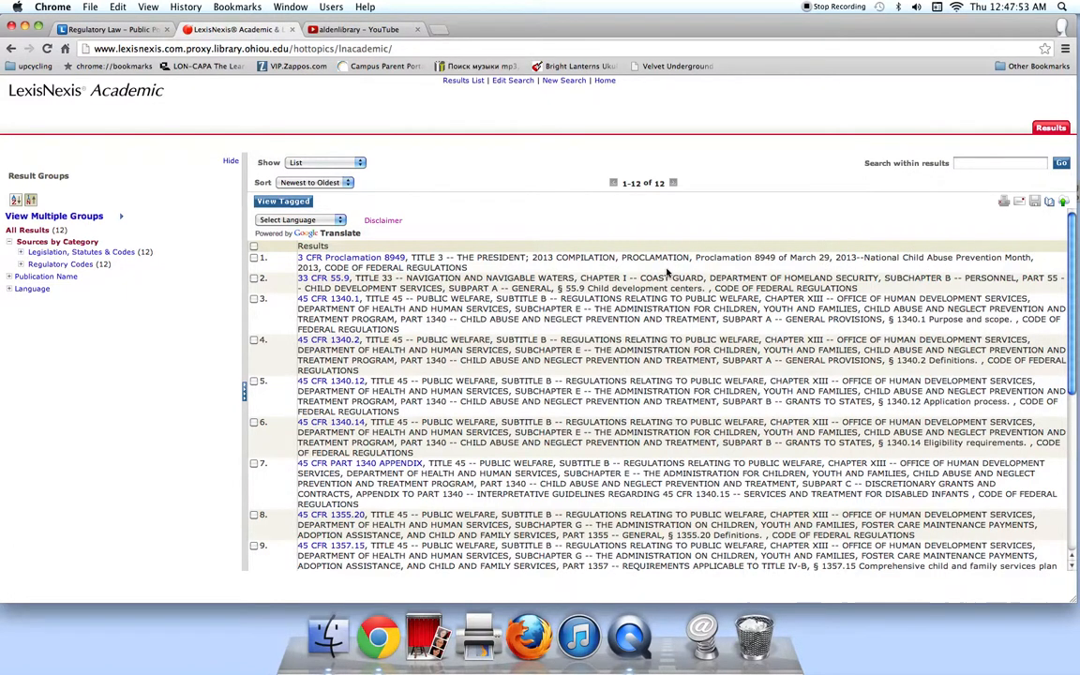
- Review the 12 CFR results, including the 45 CFR Part 1340 child abuse prevention sections
{"action": "double_click", "coordinate": [671, 278]}
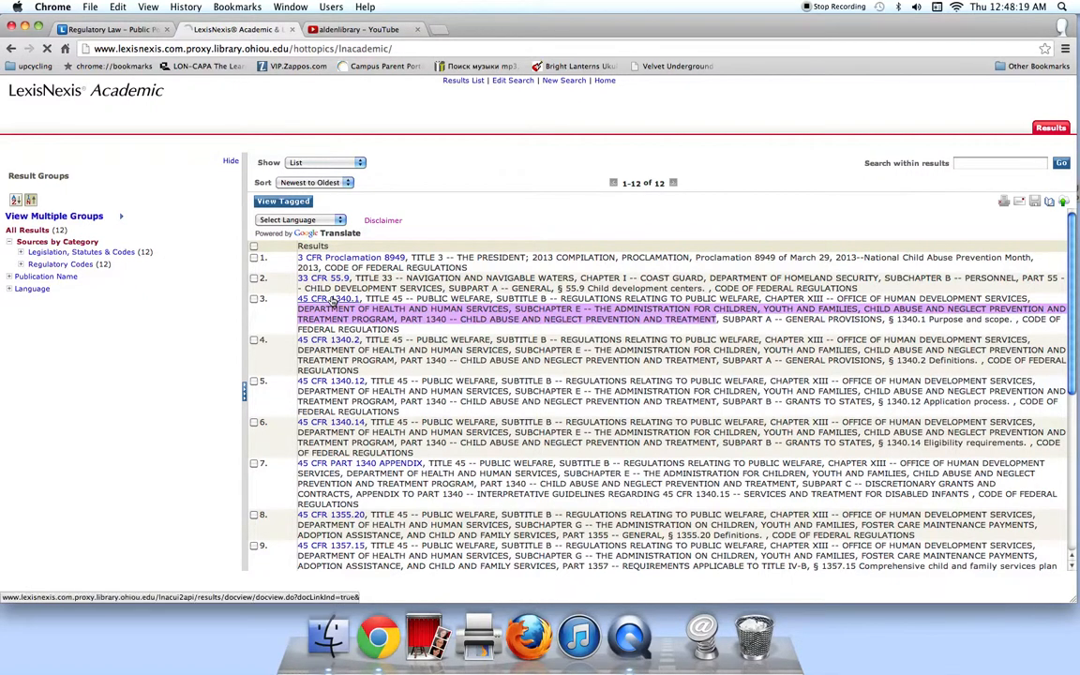
- Display the full text of 45 CFR 1340.1 with its Part 1340 table of contents expanded
{"action": "left_click", "coordinate": [328, 298]}
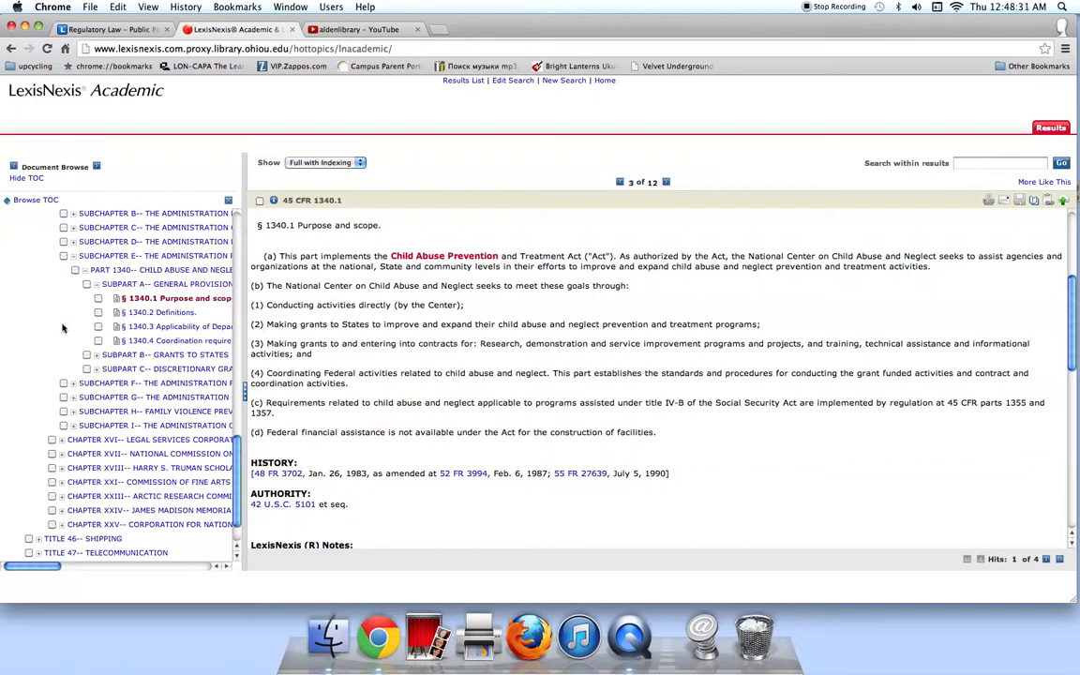
{"action": "mouse_move", "coordinate": [191, 311]}
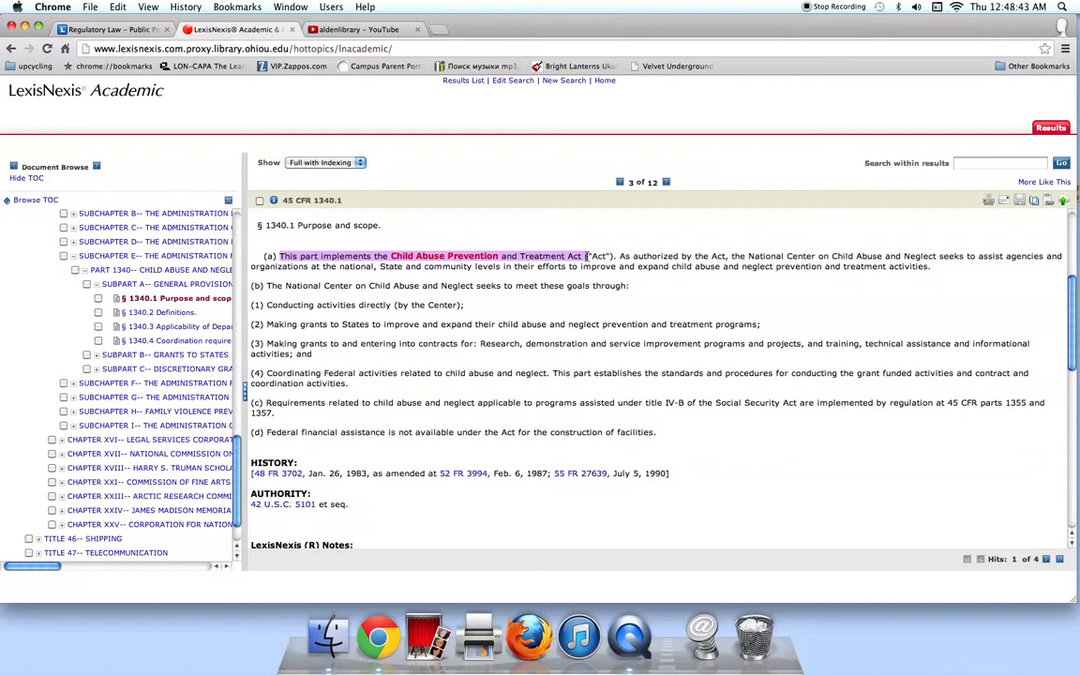
{"action": "mouse_move", "coordinate": [112, 270]}
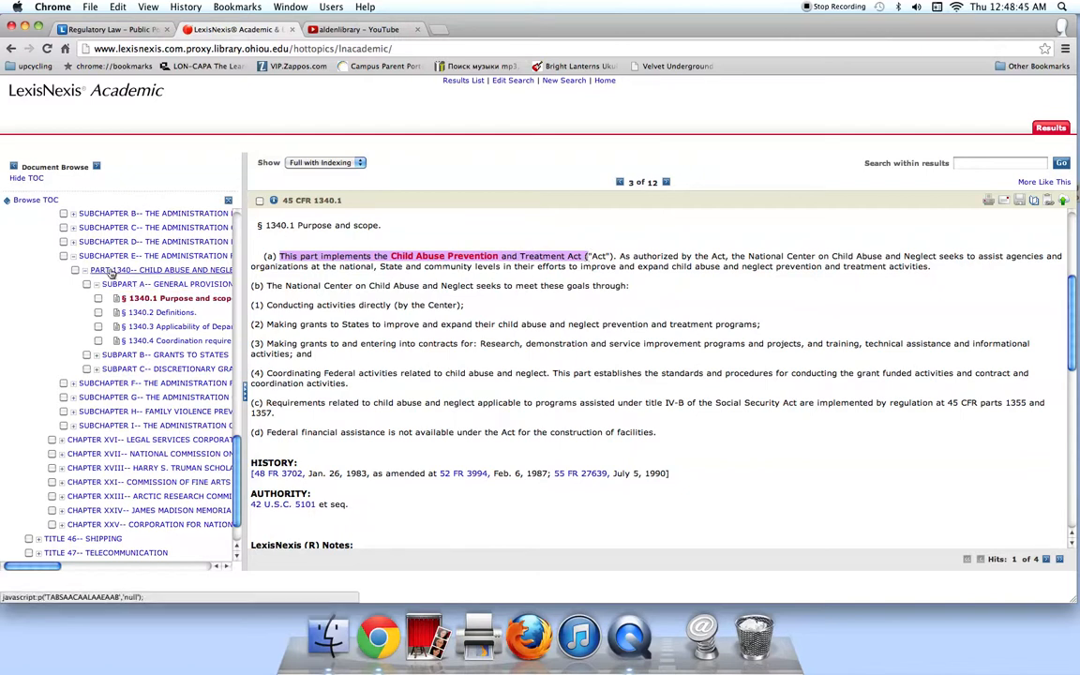
{"action": "mouse_move", "coordinate": [165, 270]}
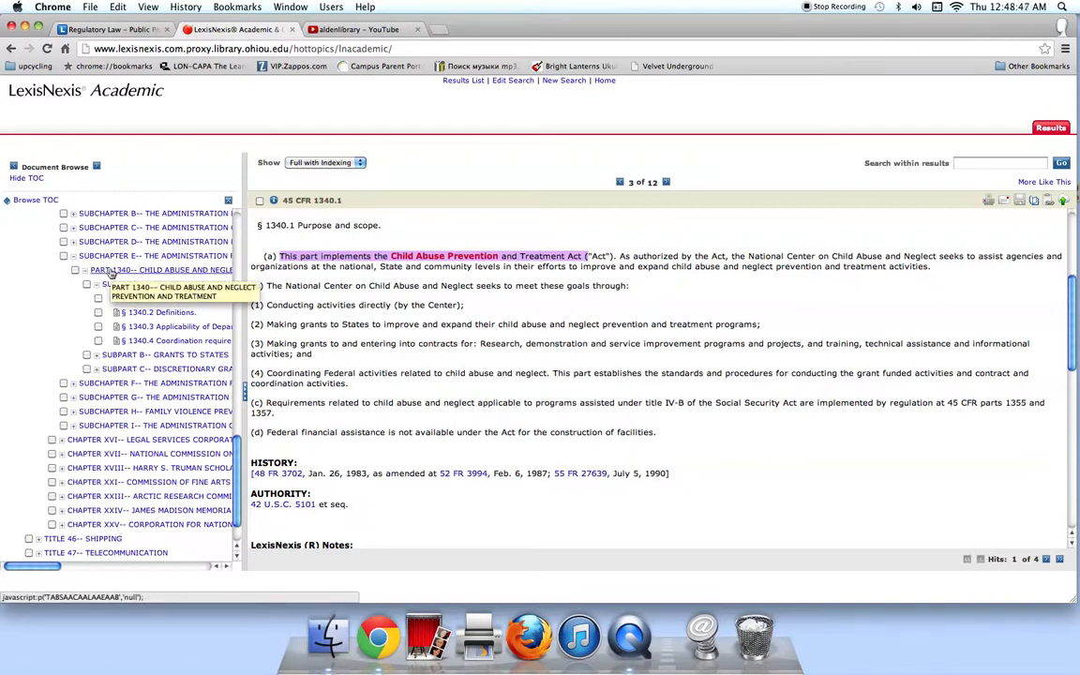
{"action": "left_click", "coordinate": [86, 283]}
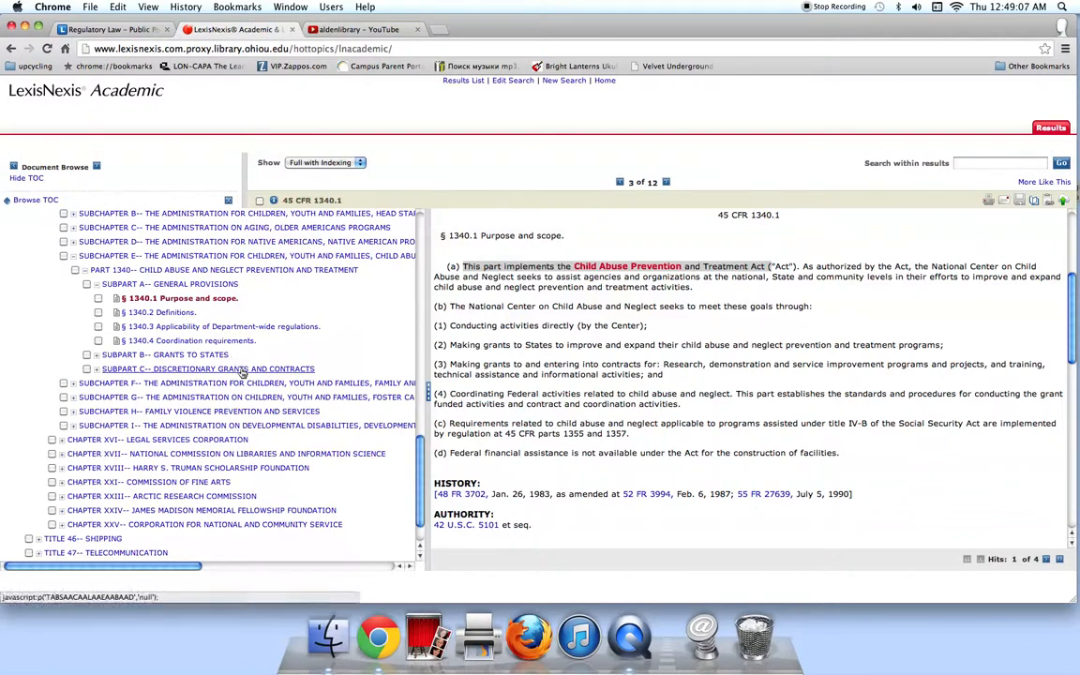
{"action": "mouse_move", "coordinate": [207, 367]}
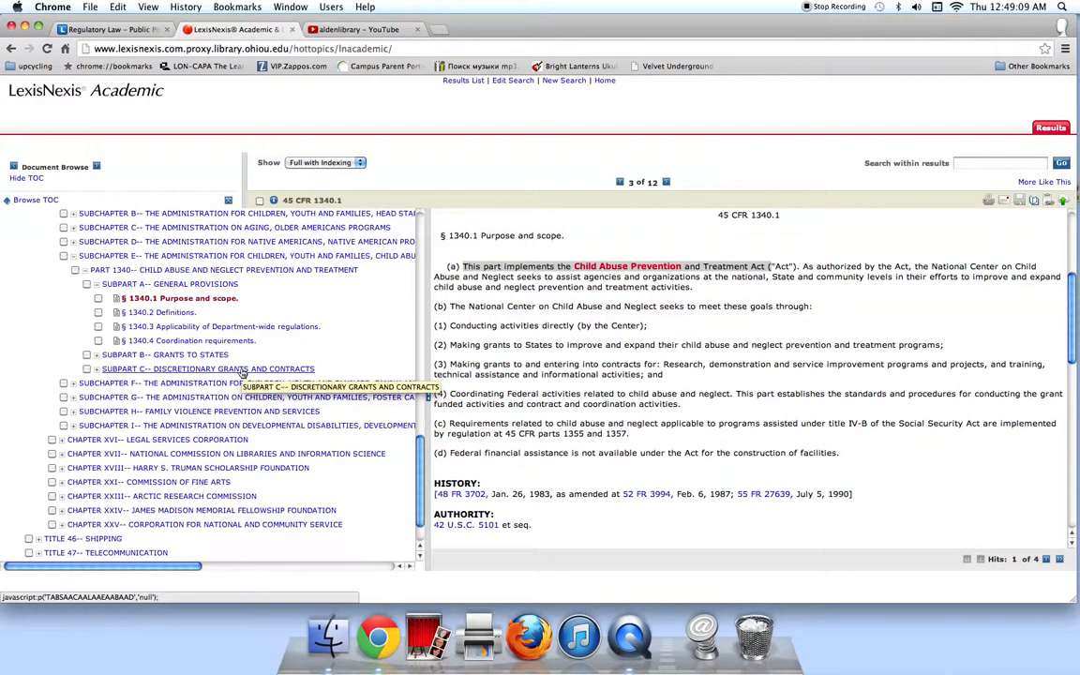